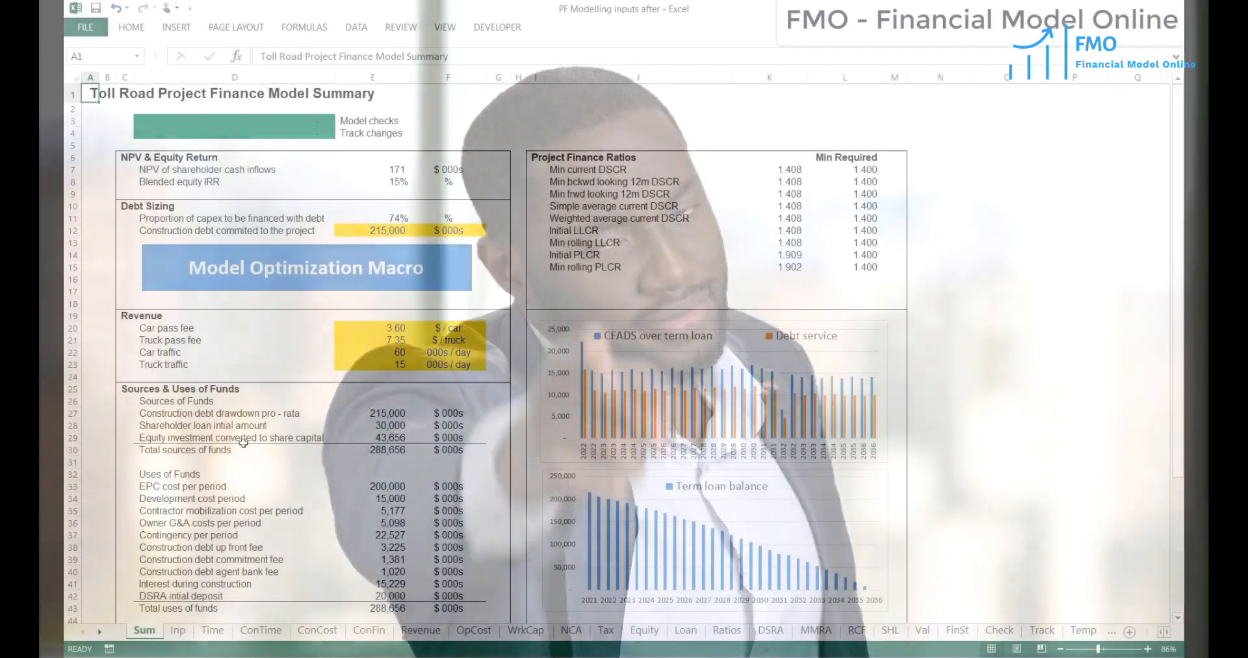
# View the ConFin, OpCost, Equity, Loan, Ratios and MMRA sheets, ending on the construction timing sheet.
pyautogui.click(367, 630)
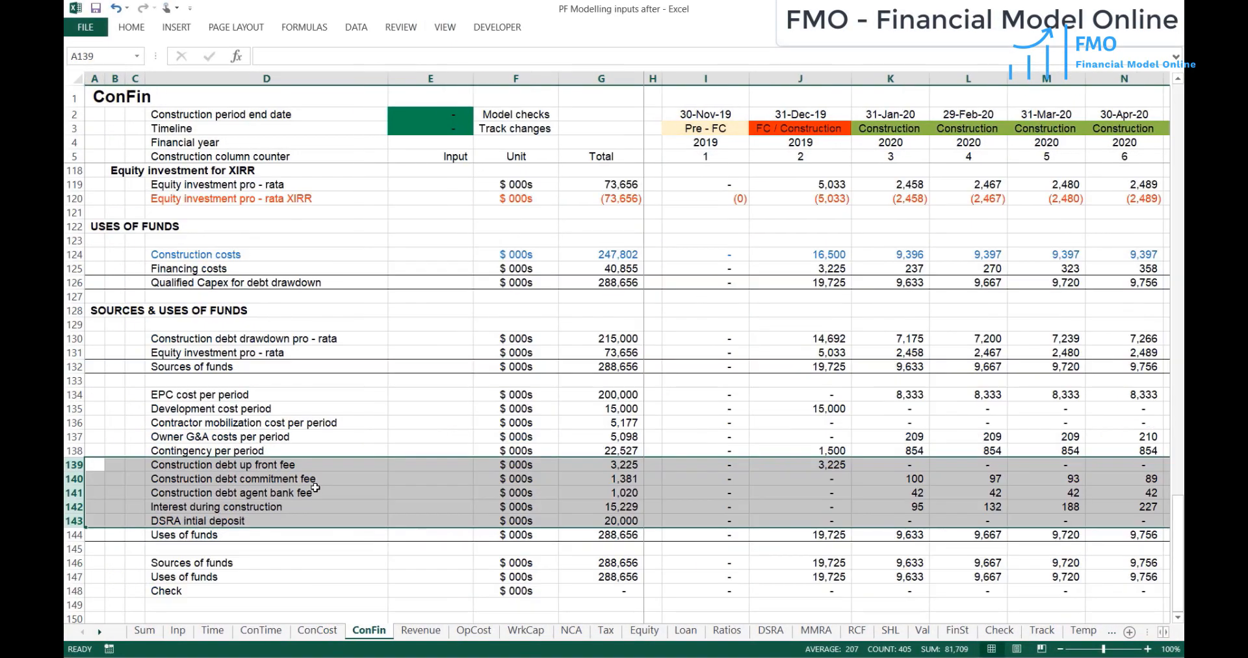
pyautogui.click(473, 630)
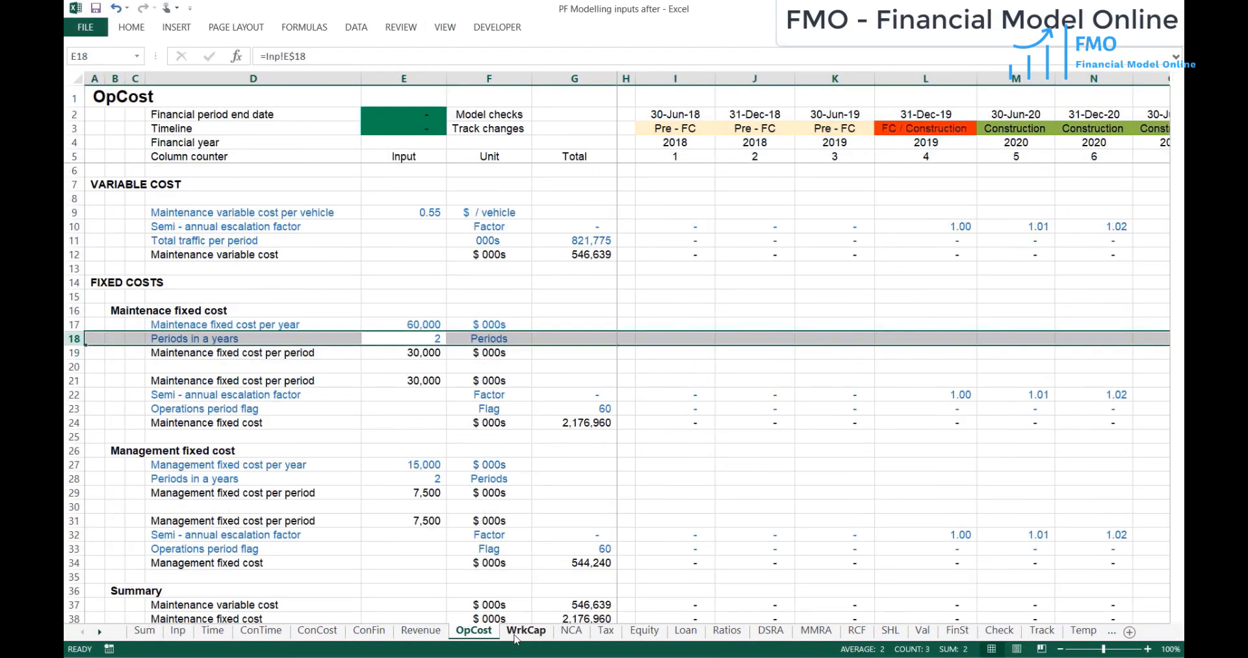
pyautogui.click(644, 629)
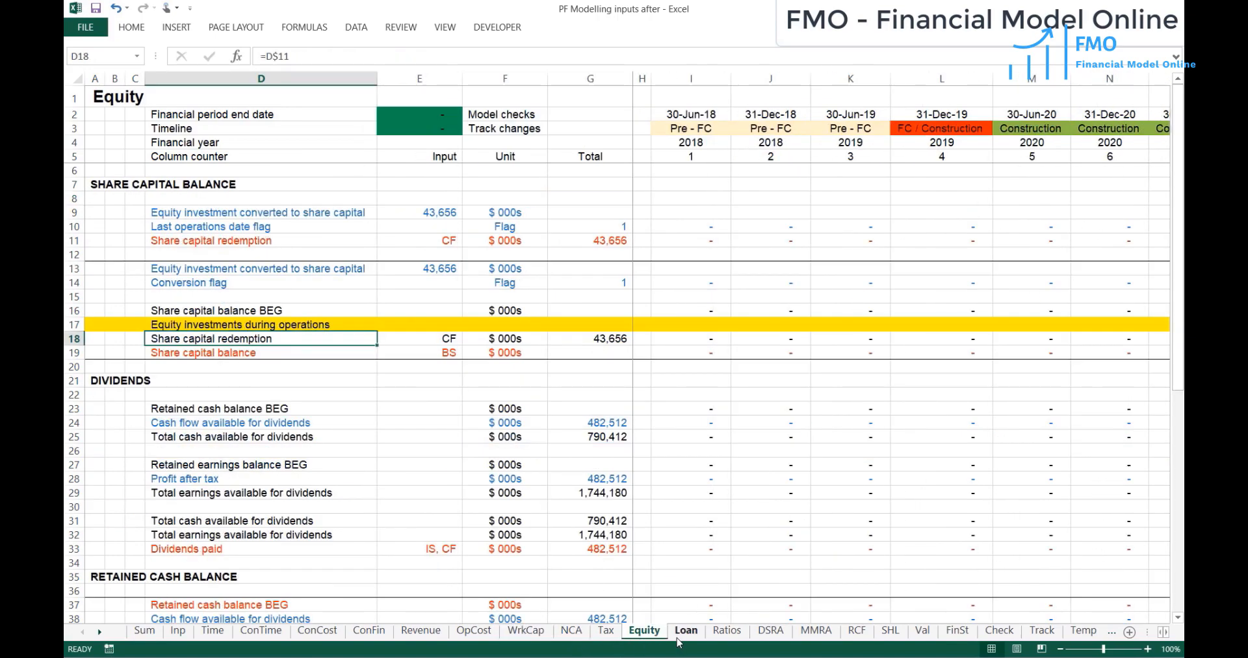
pyautogui.click(685, 629)
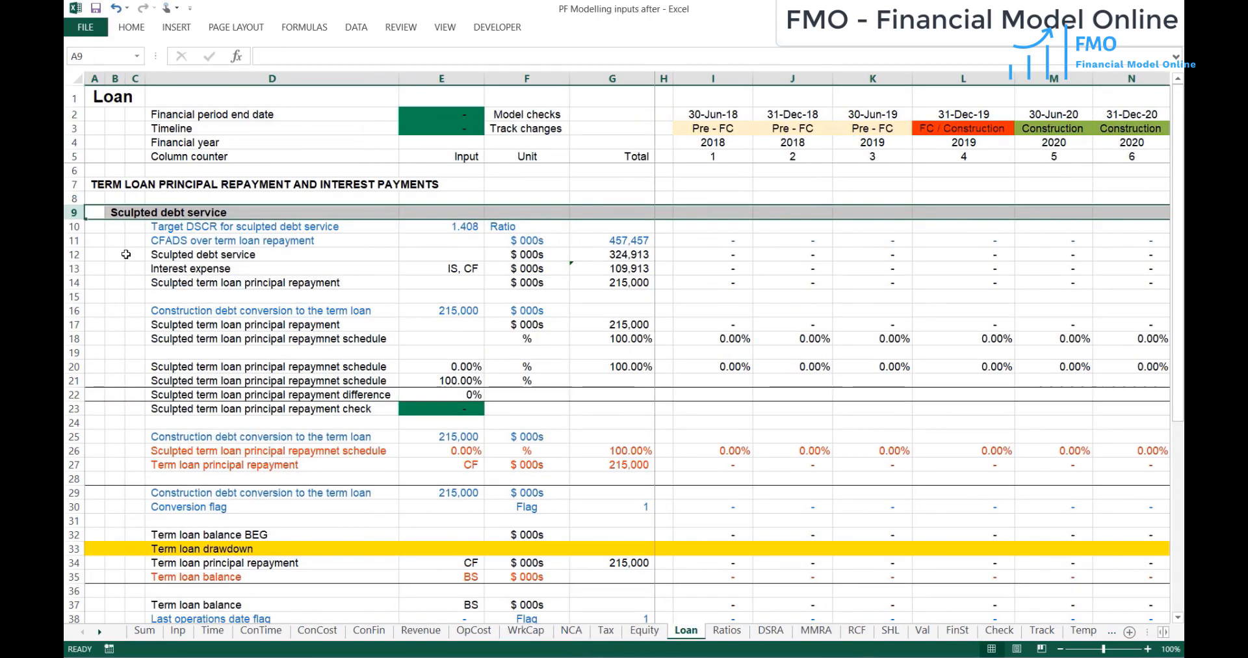
pyautogui.click(726, 629)
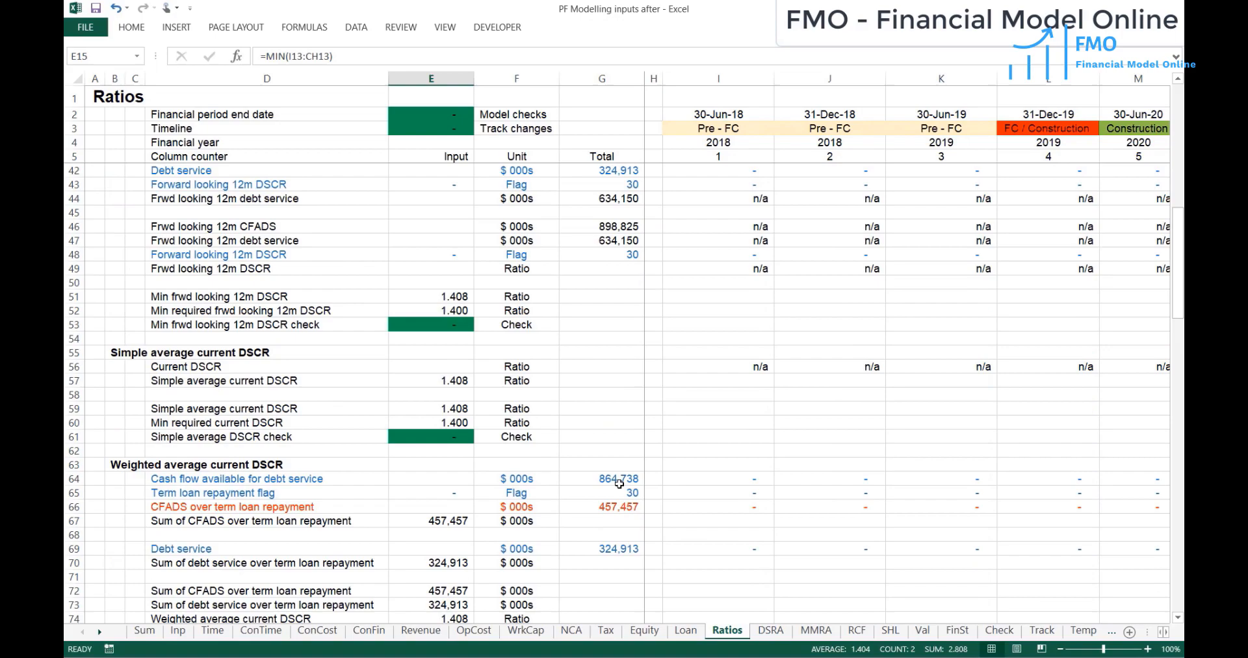
pyautogui.click(815, 630)
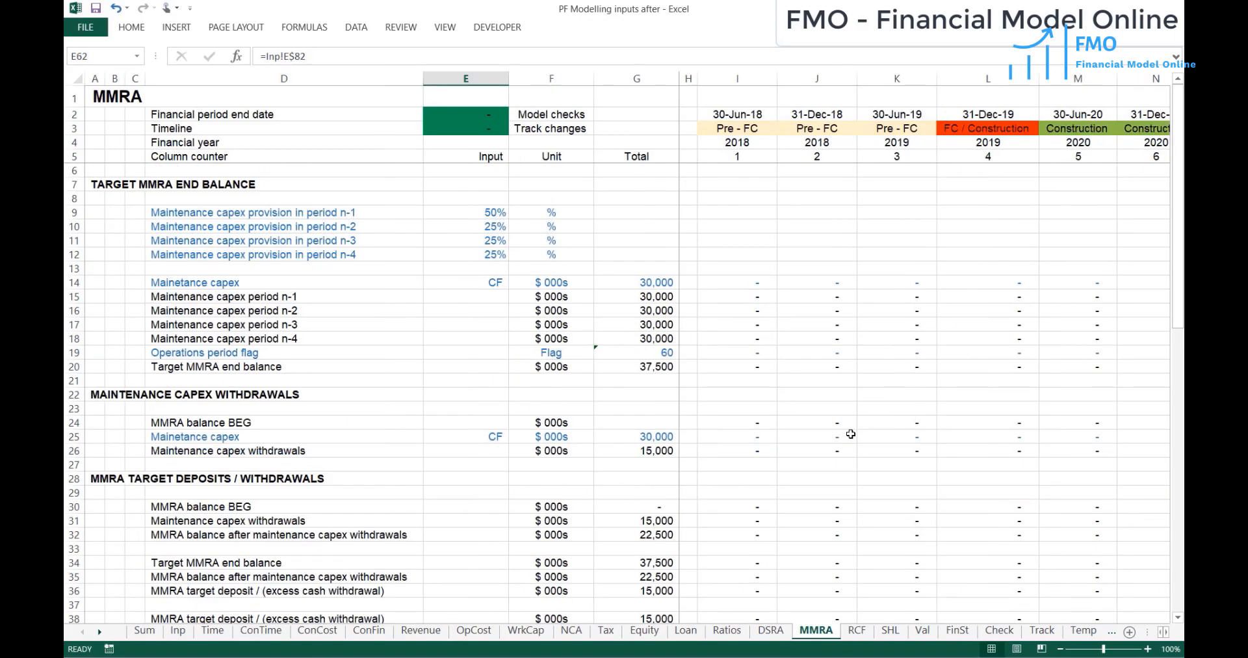
pyautogui.click(877, 629)
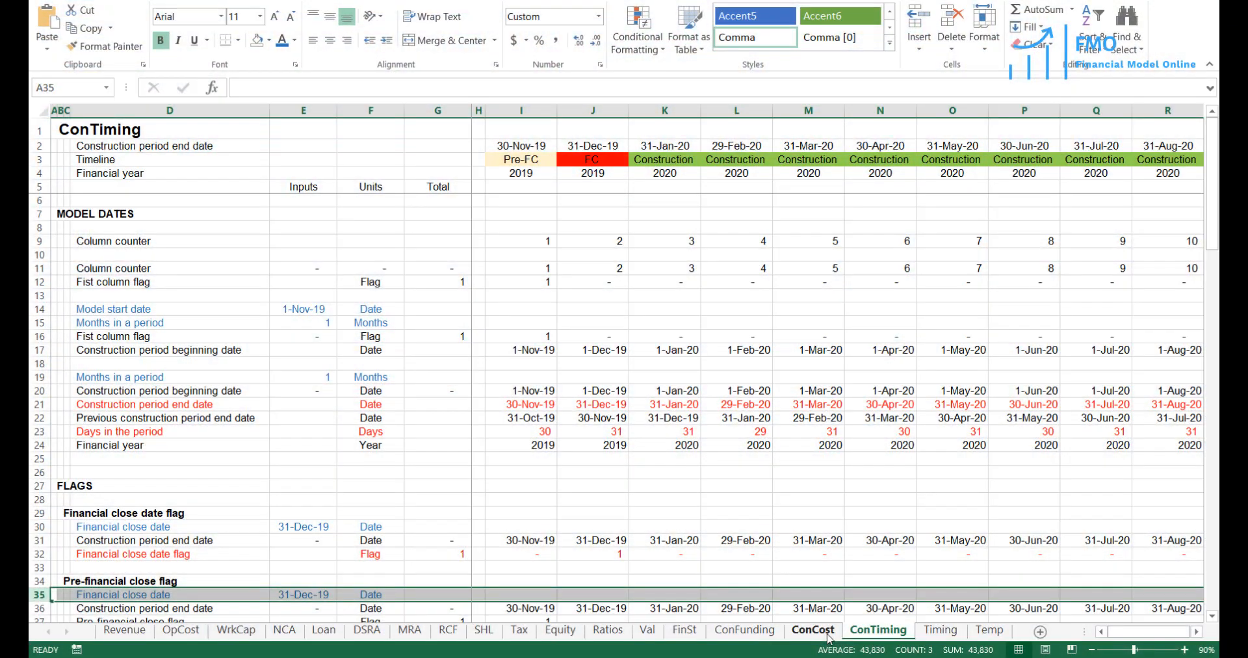
# View the ConCost, ConFunding, Revenue, OpCost and NCA sheets, ending on the DSRA sheet.
pyautogui.click(812, 629)
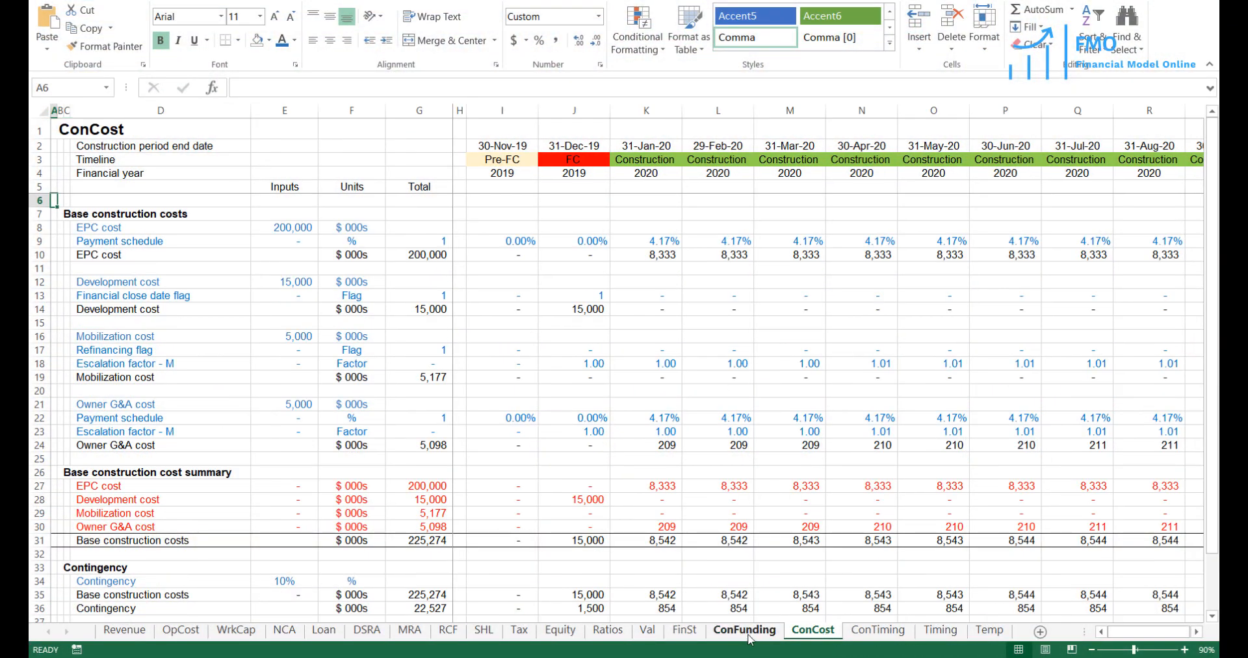
pyautogui.click(744, 629)
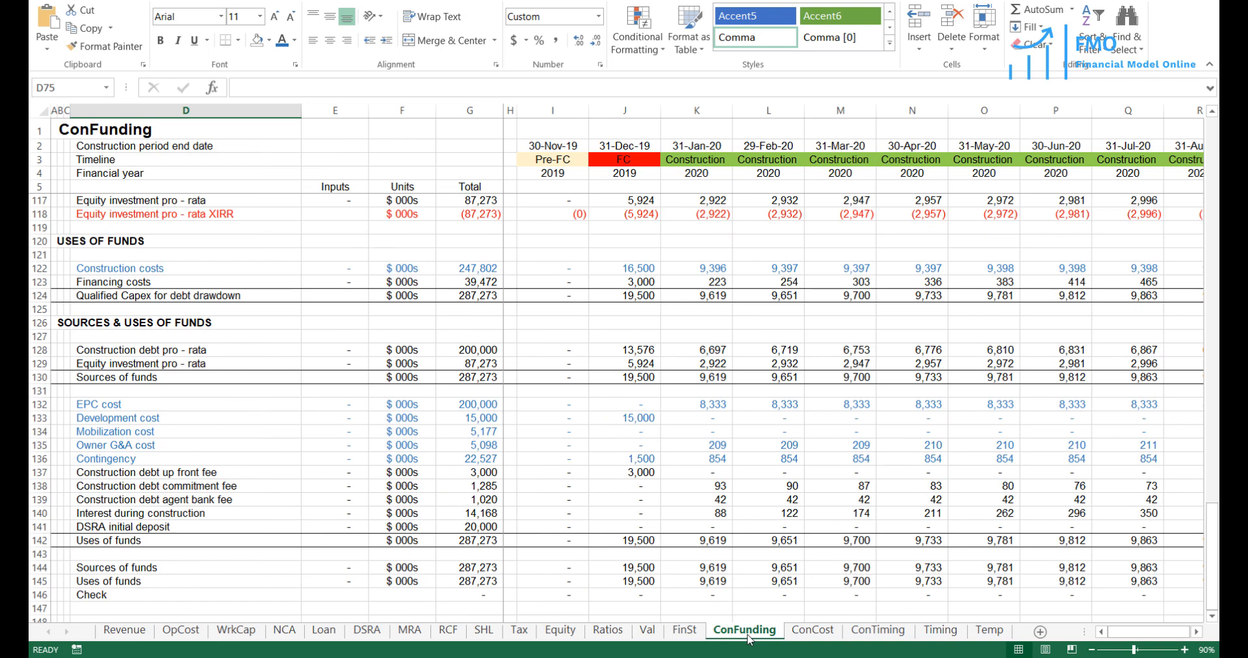
pyautogui.click(124, 629)
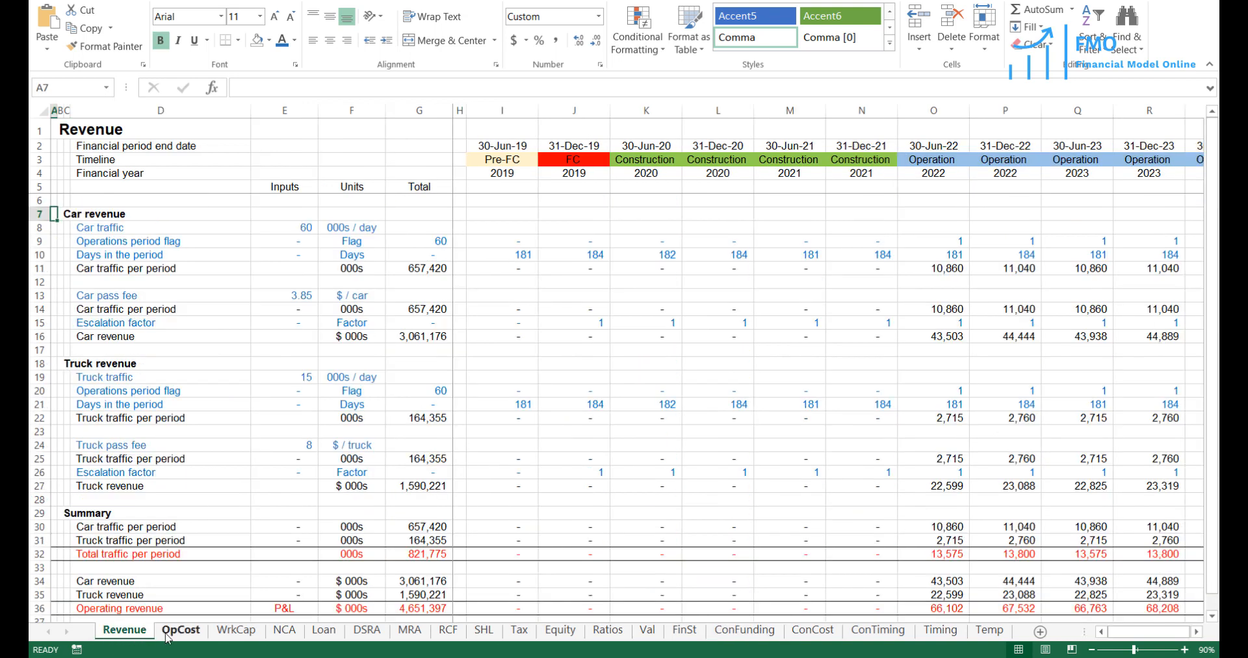
pyautogui.click(180, 629)
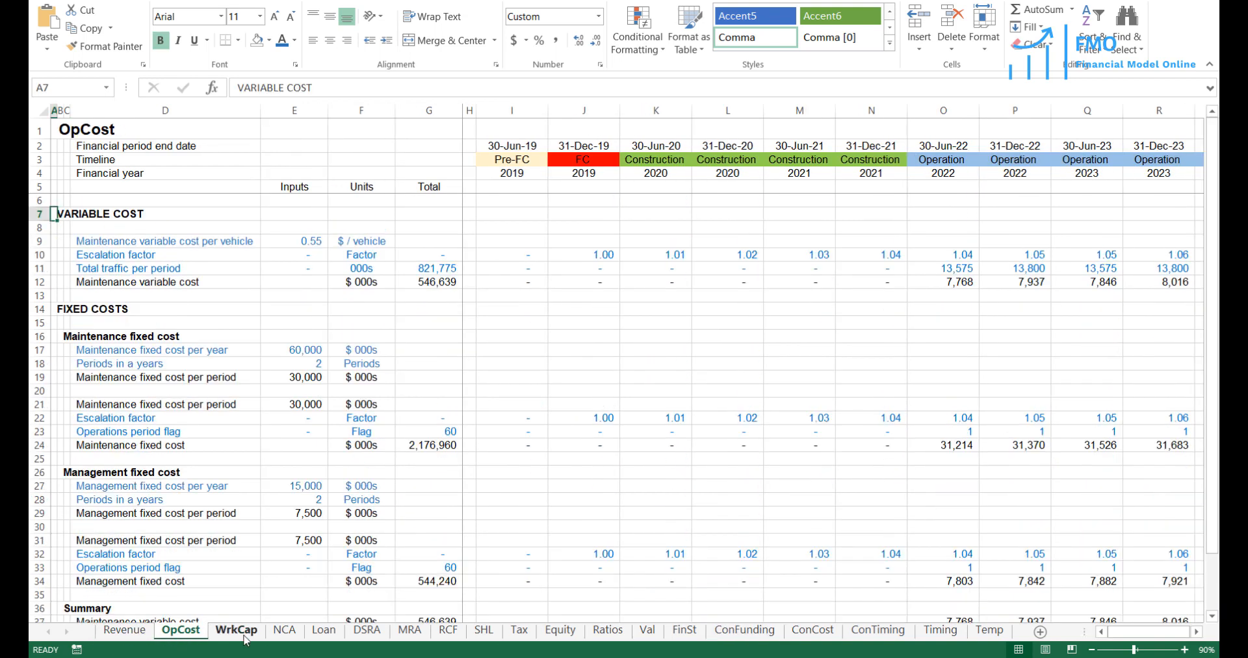
pyautogui.click(283, 629)
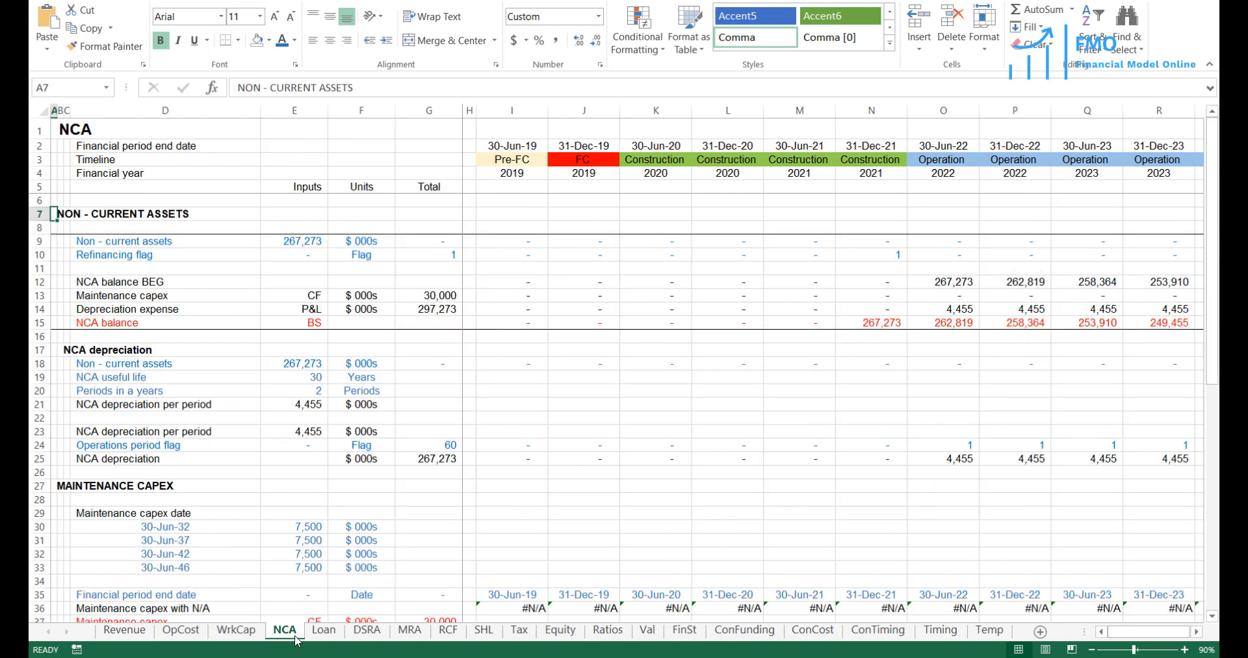
pyautogui.click(323, 630)
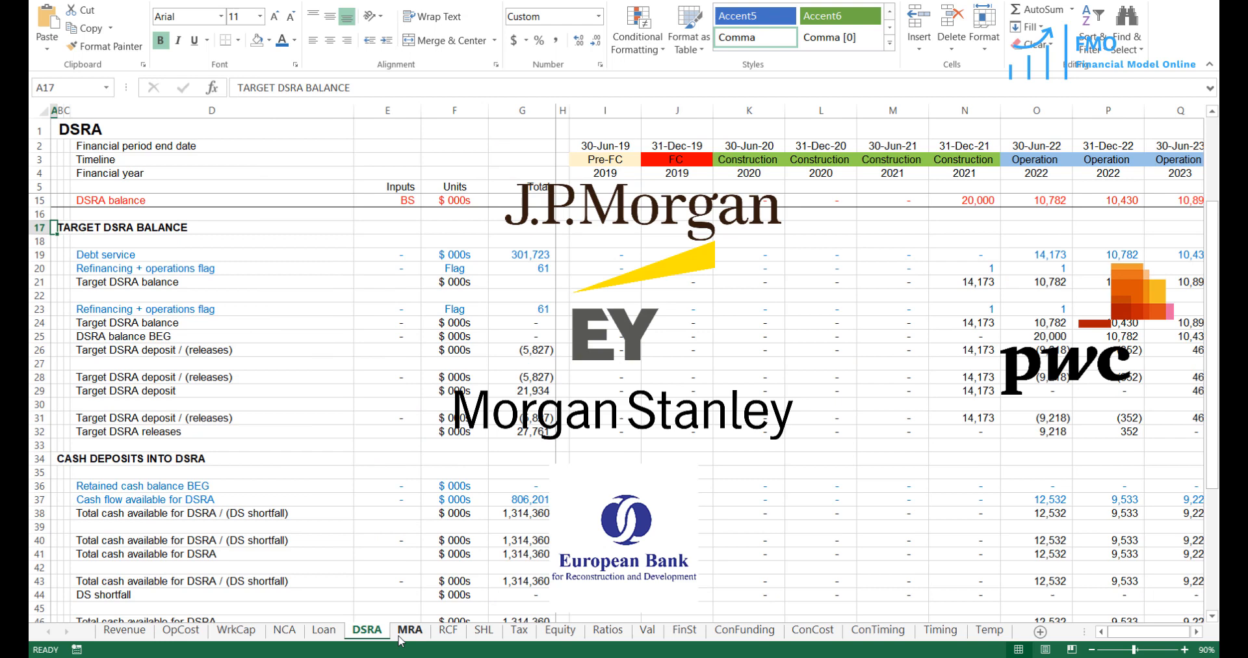
# View the MRA, SHL, Equity and Val sheets, ending on the FinSt cash flow waterfall.
pyautogui.click(408, 629)
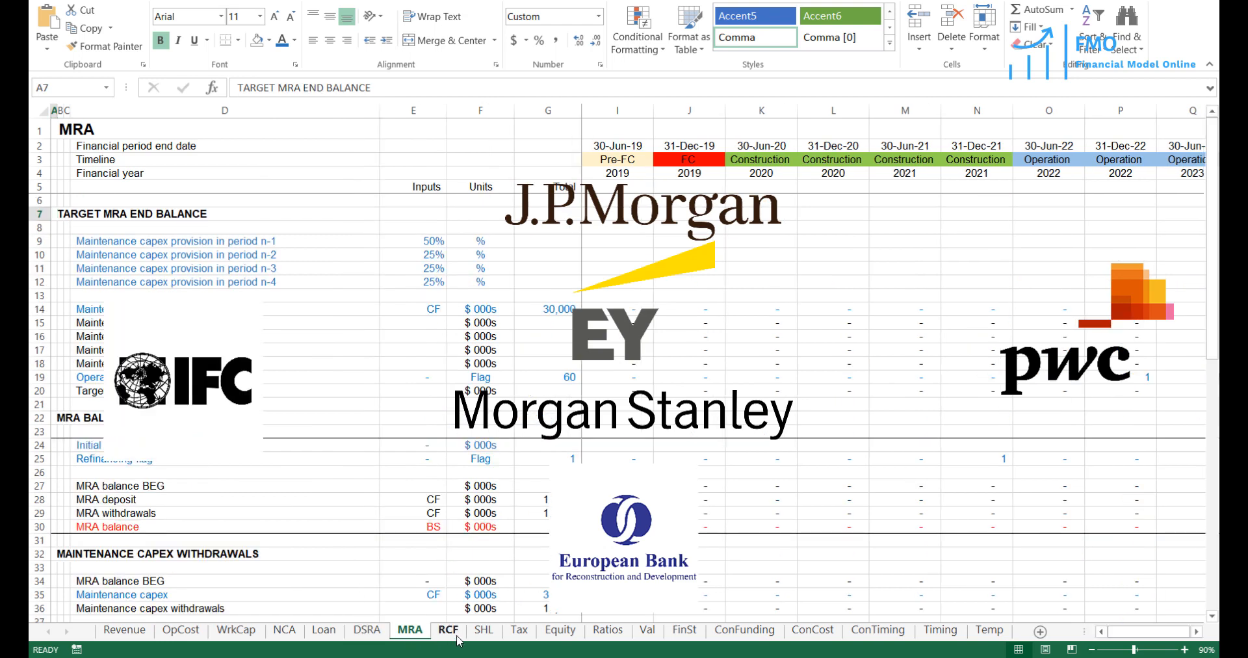
pyautogui.click(482, 630)
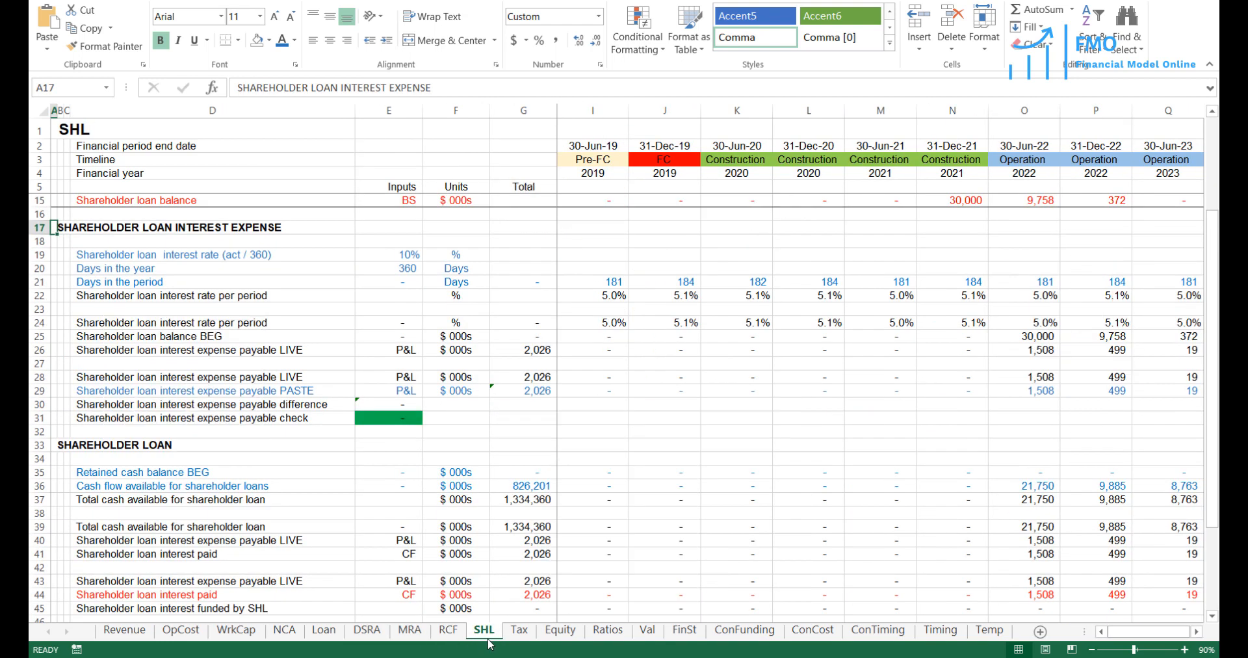
pyautogui.click(517, 630)
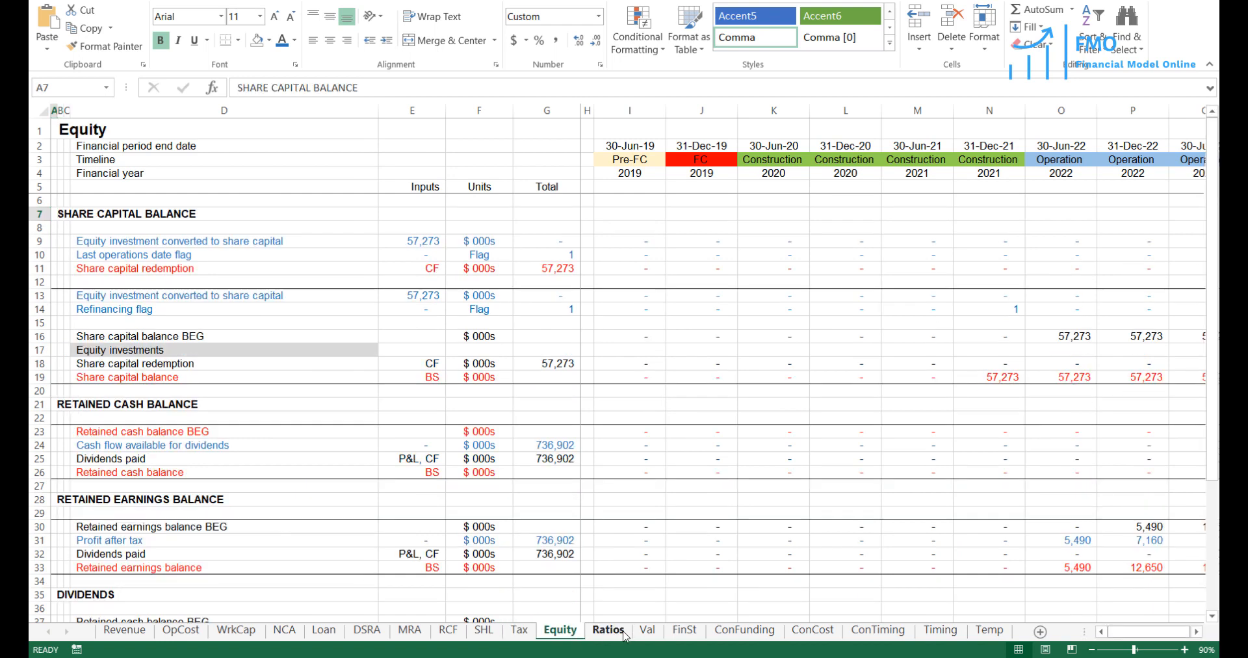
pyautogui.click(647, 629)
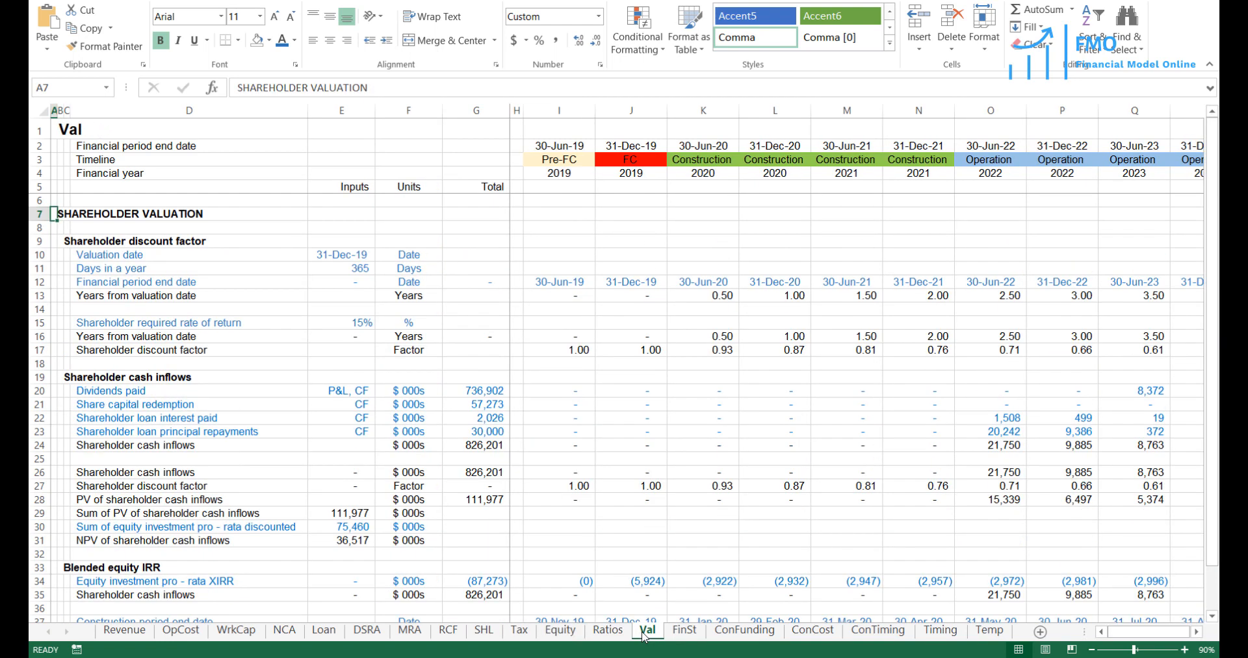
pyautogui.click(683, 630)
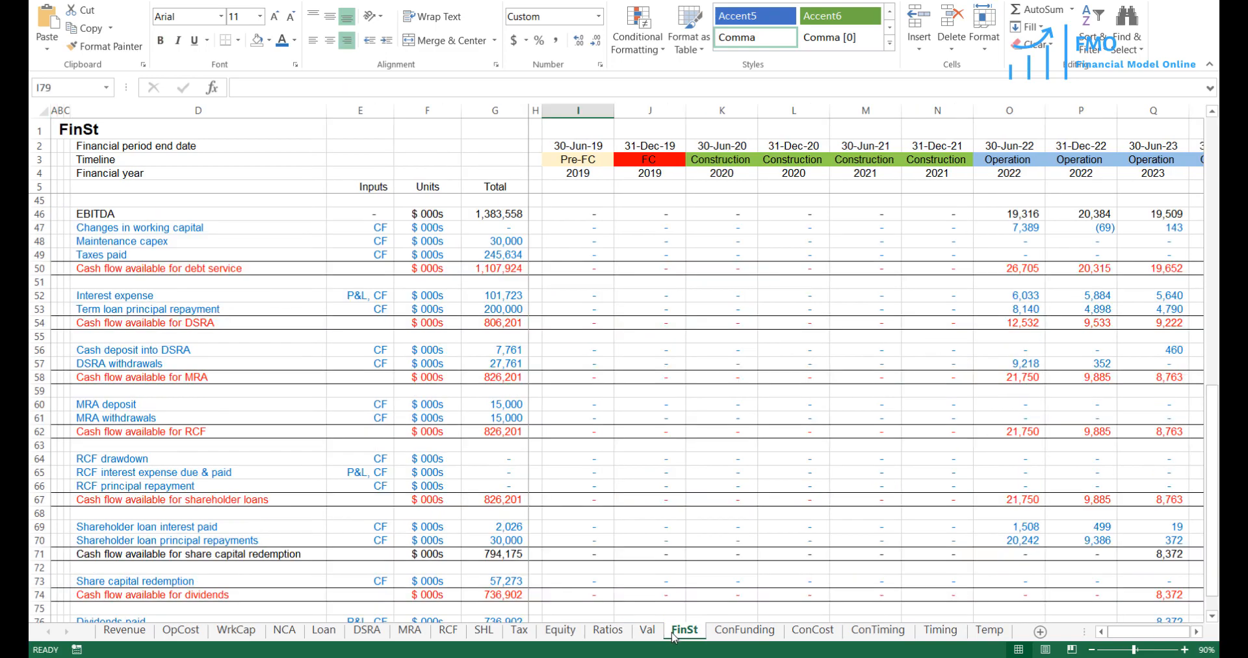